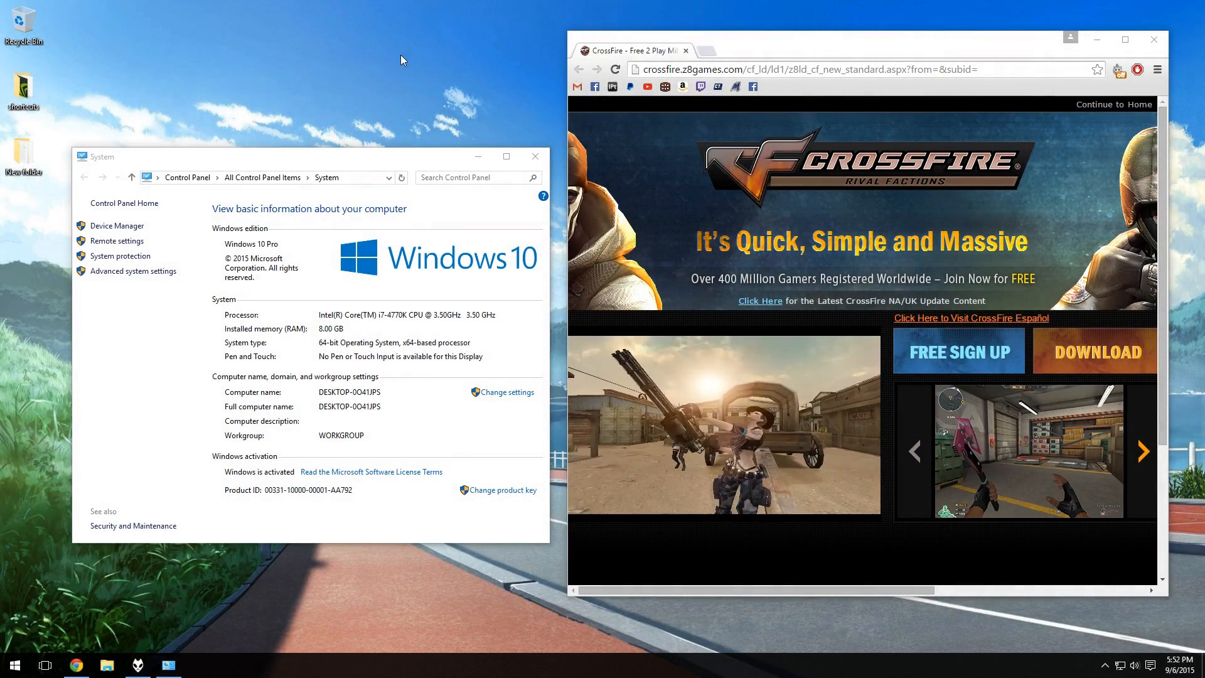
mouse_move(306, 83)
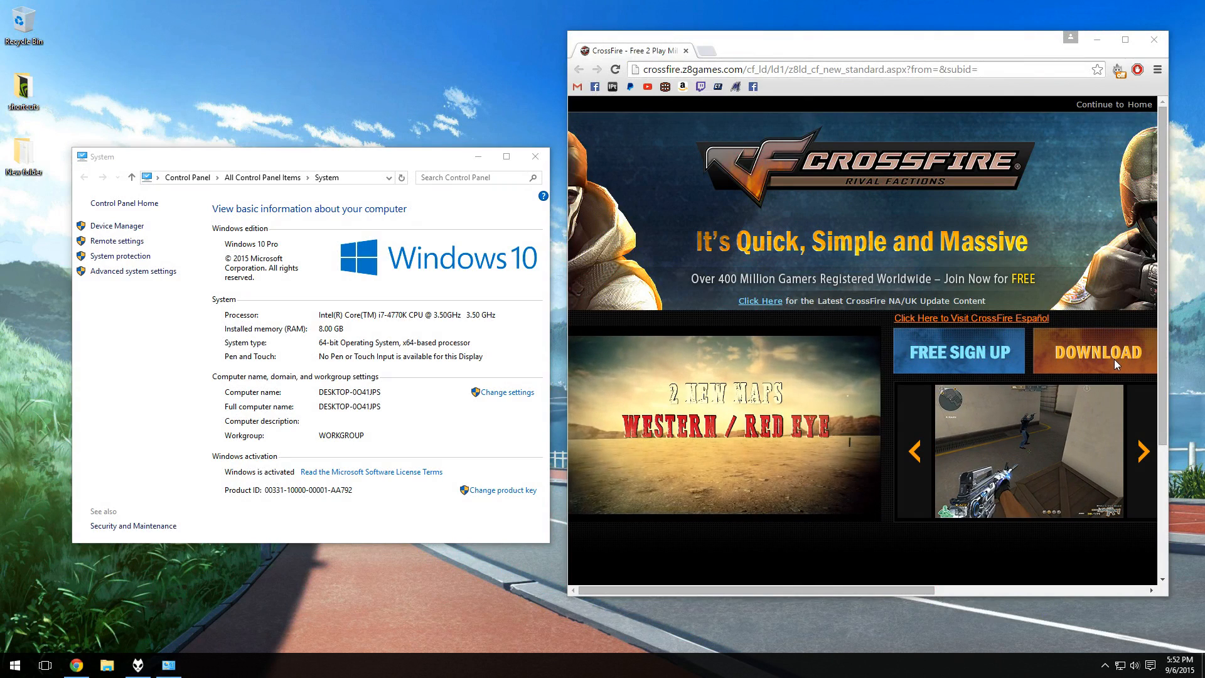
- Download the CrossFire_NA.exe installer from the CrossFire site into Downloads
left_click(1093, 351)
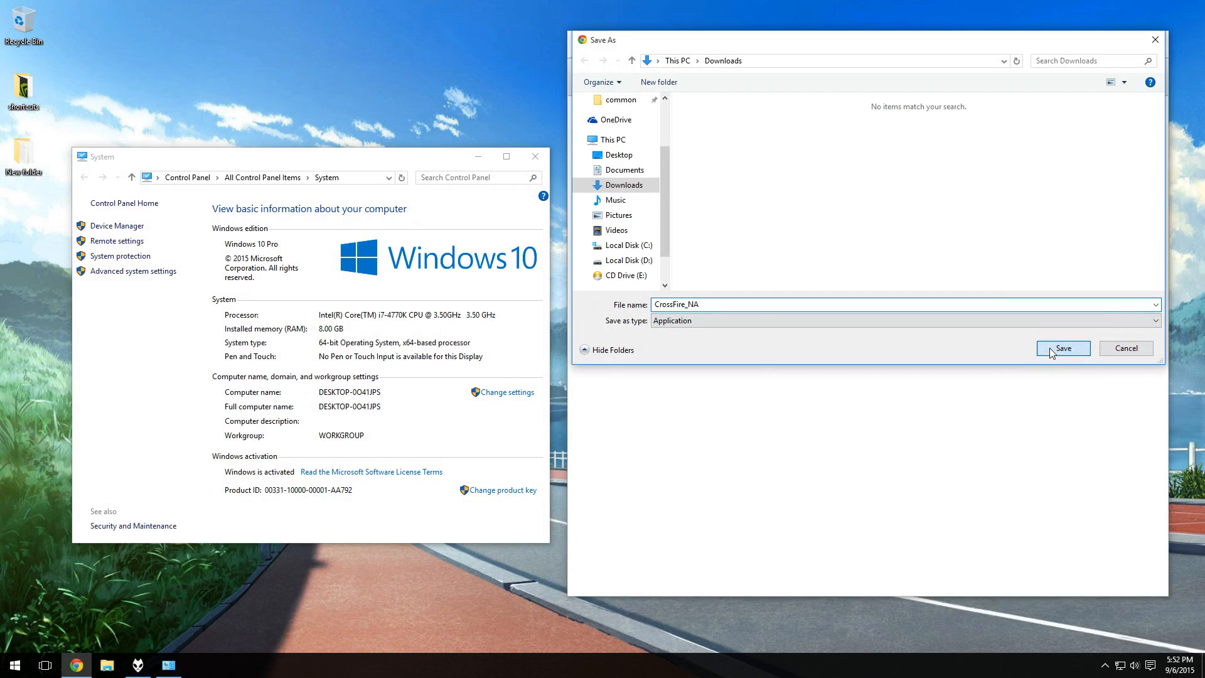
left_click(1063, 348)
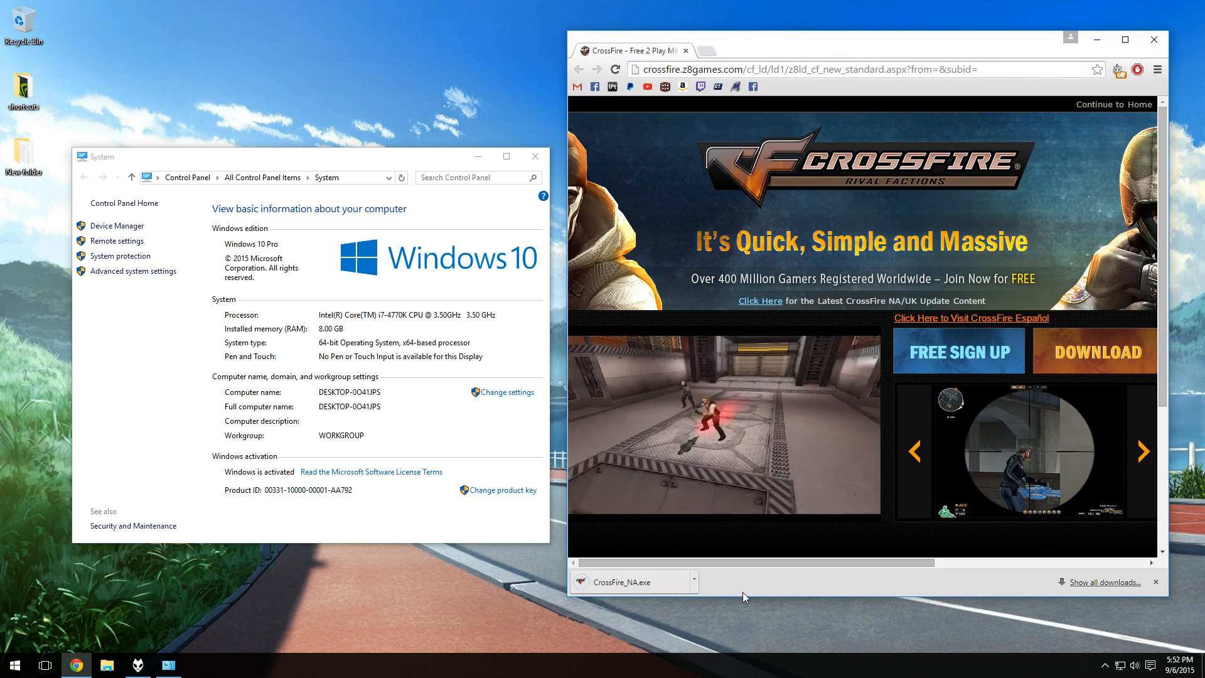
- Run CrossFire_NA.exe and let it fetch the full setup into a CrossFire folder on the Desktop
left_click(619, 581)
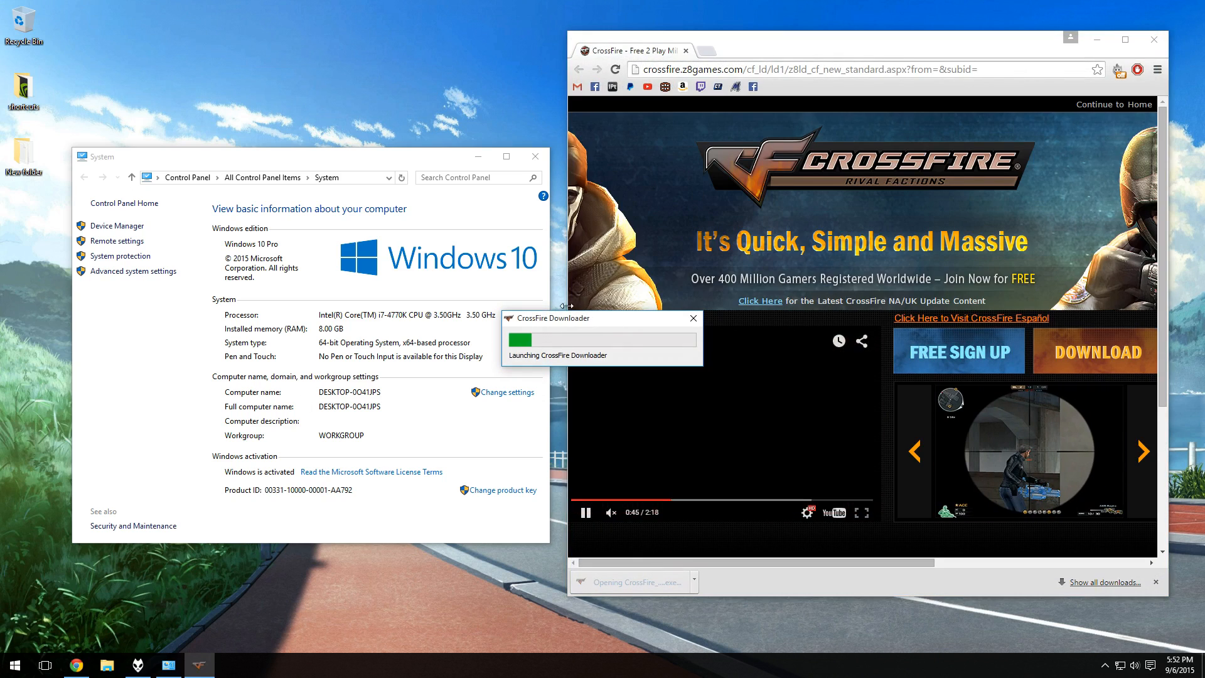
left_click(535, 156)
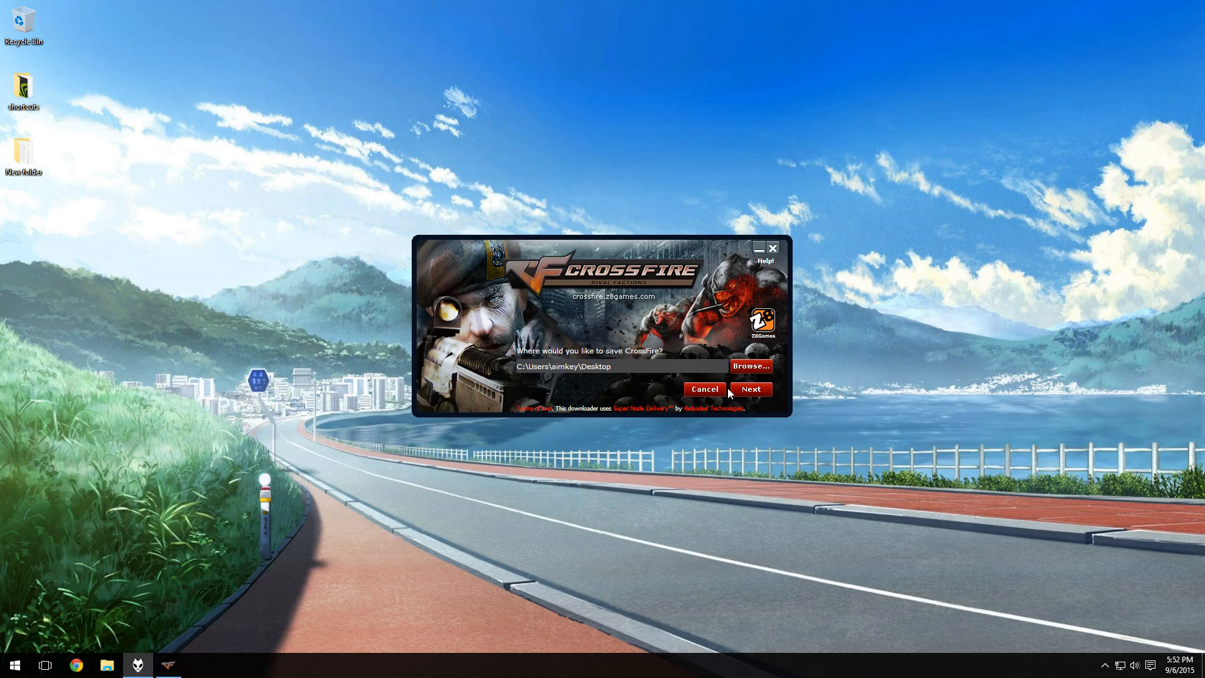
left_click(751, 389)
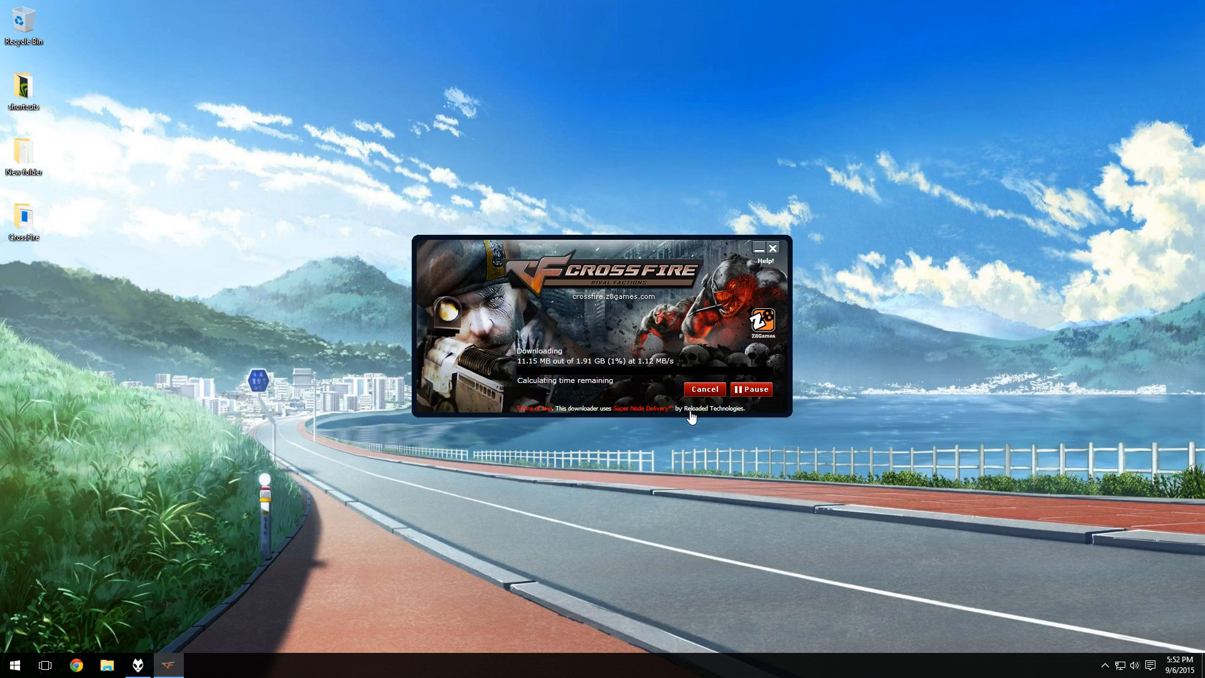
left_click(704, 389)
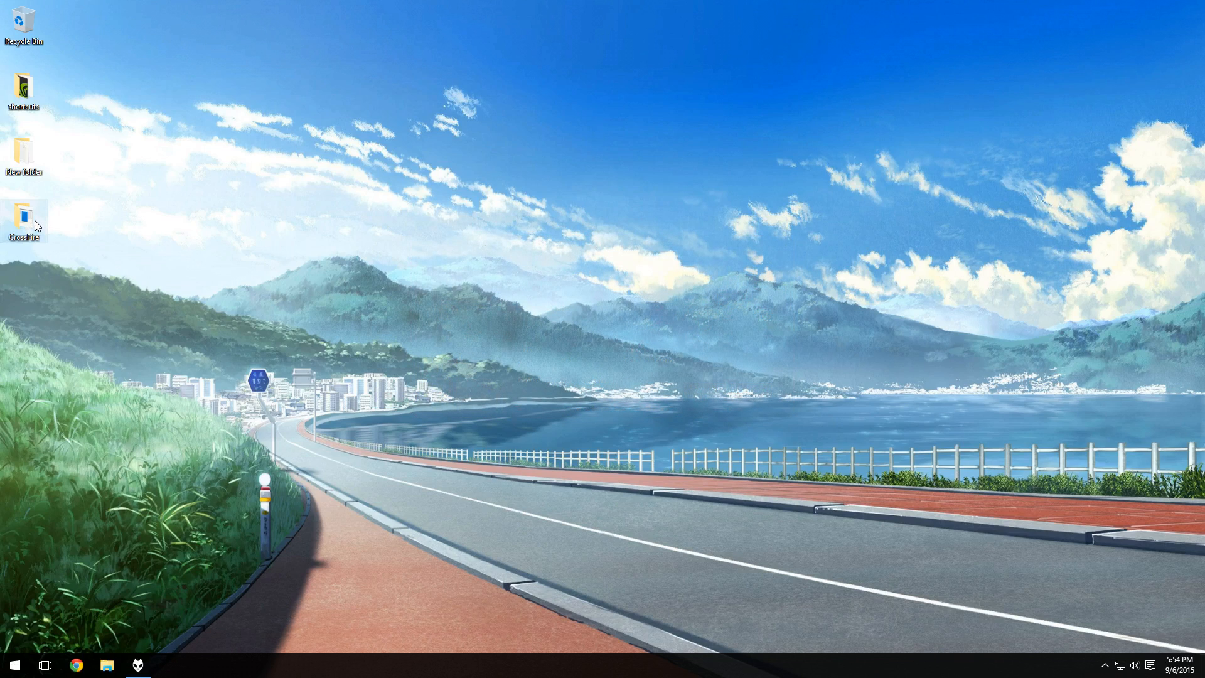
- Set CrossFire_Setup in the desktop CrossFire folder to Windows 7 compatibility mode via Properties
double_click(24, 216)
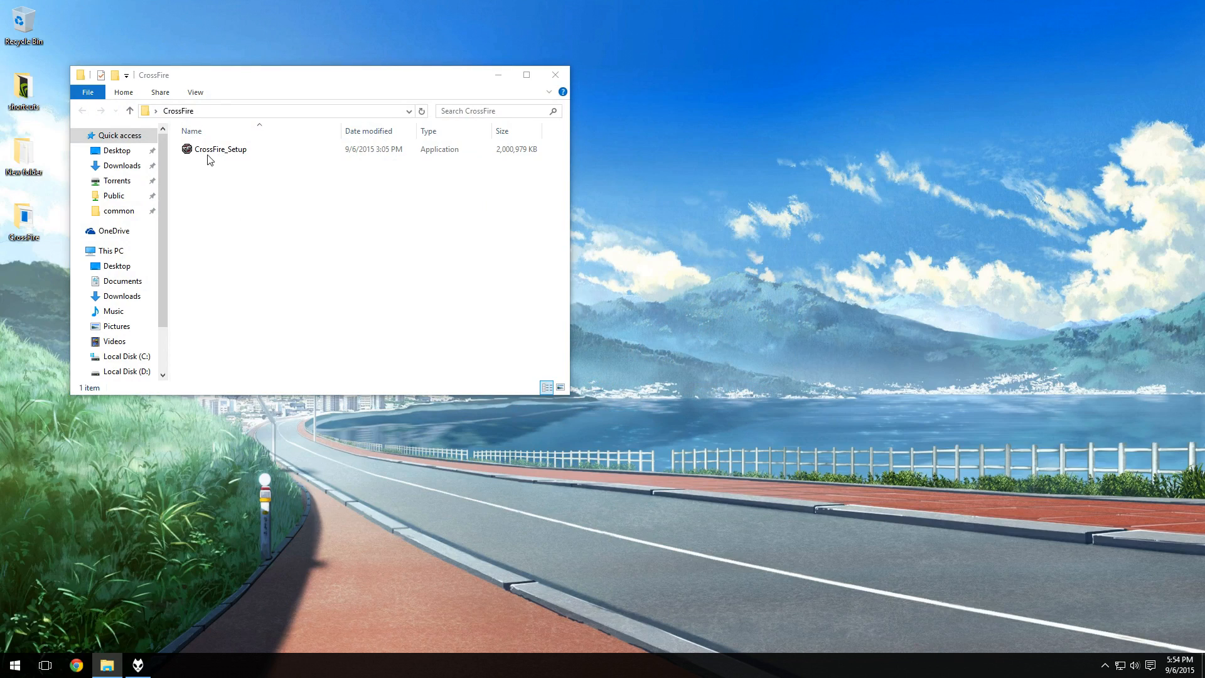
left_click(221, 148)
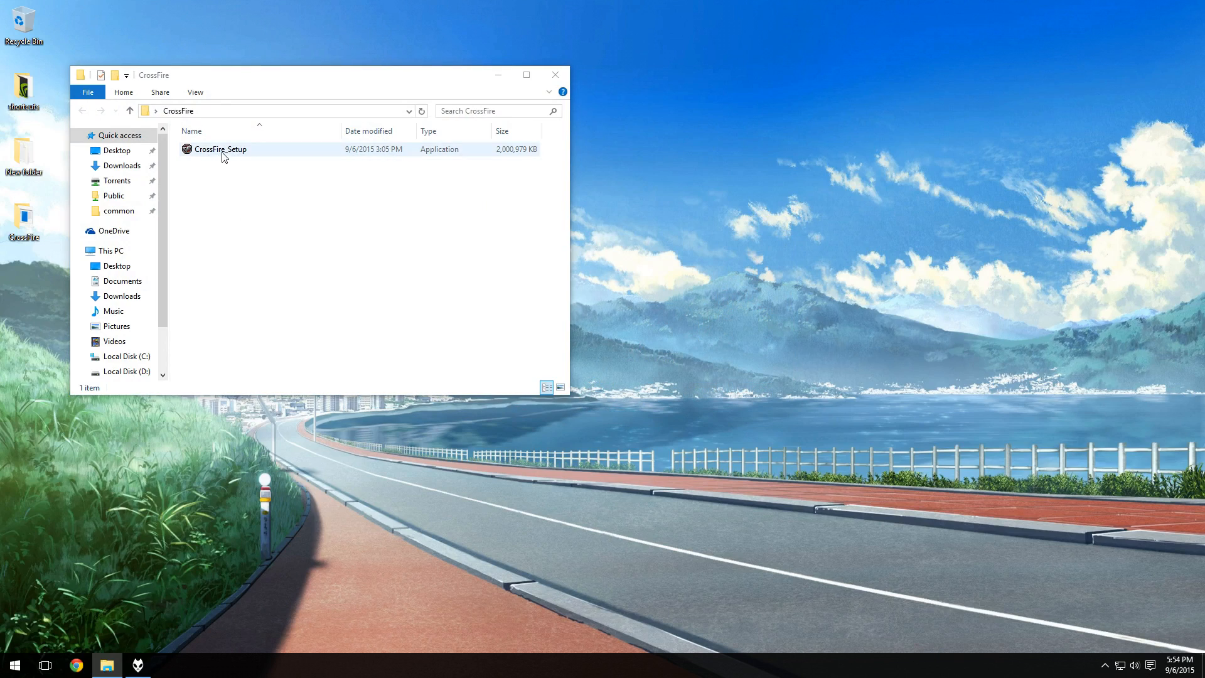
right_click(220, 148)
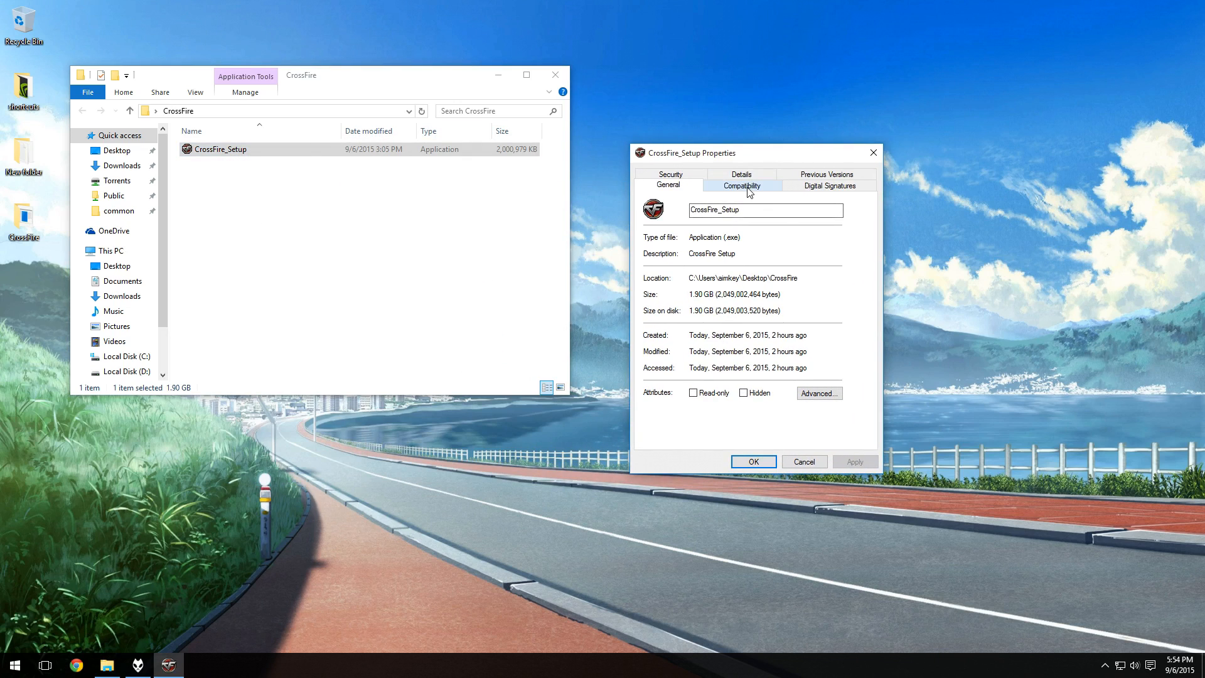
left_click(740, 186)
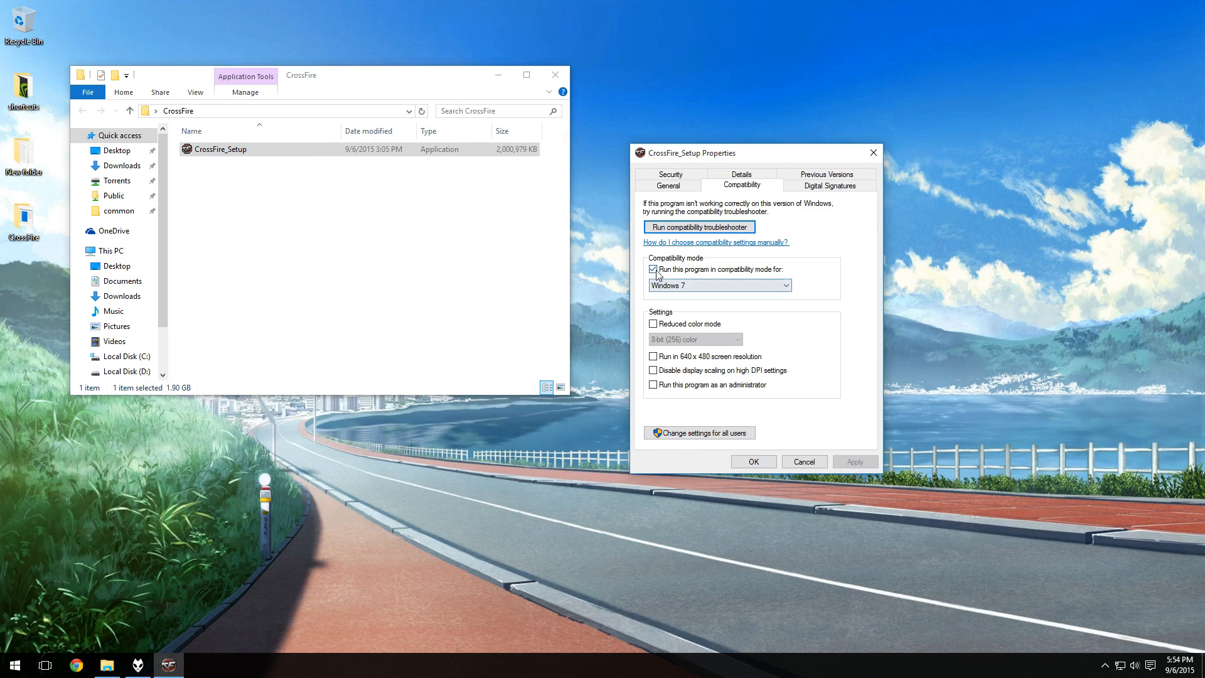
left_click(653, 269)
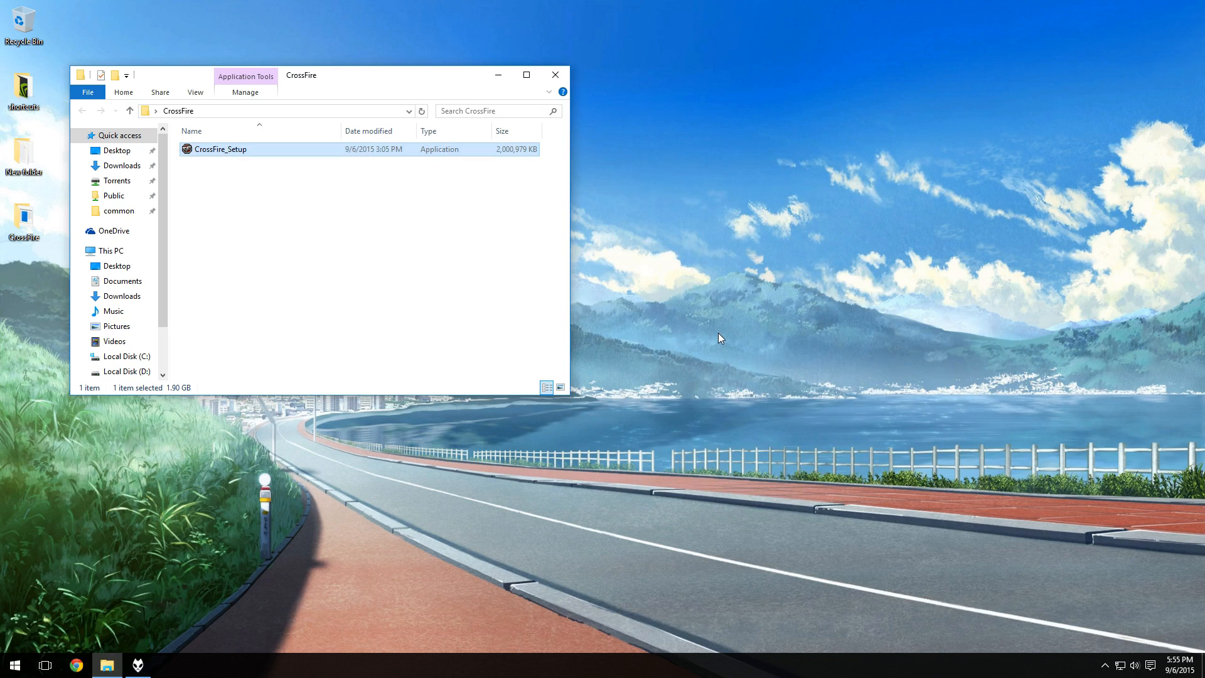
mouse_move(657, 224)
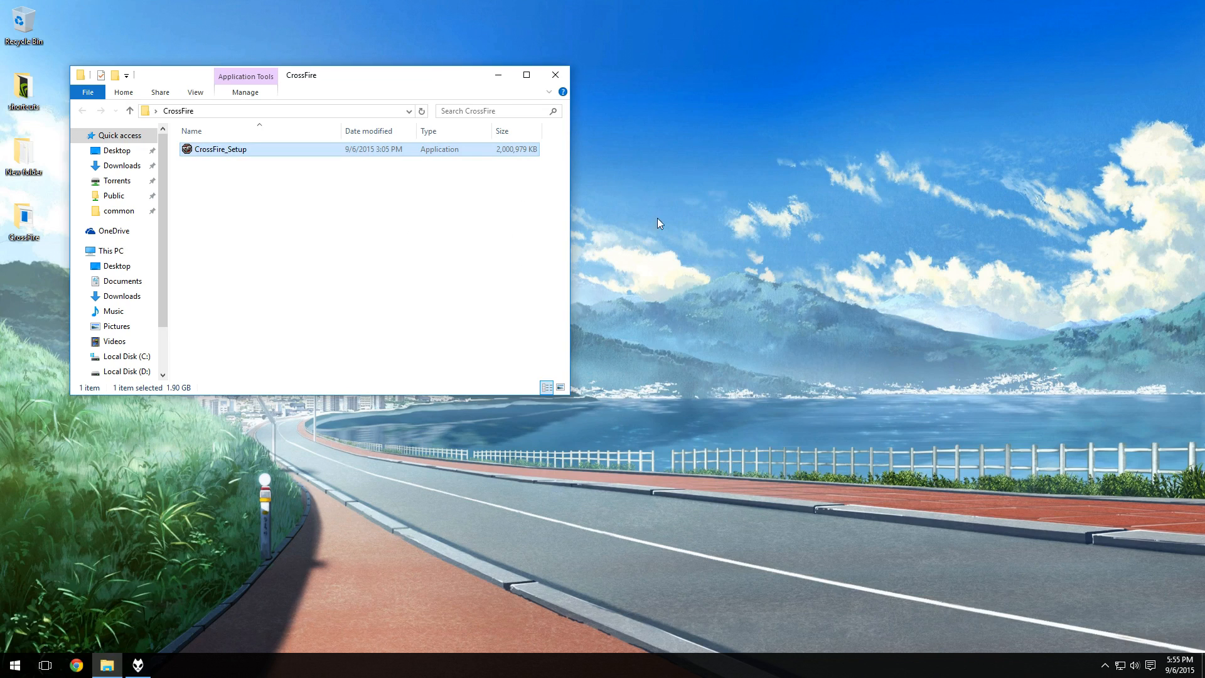
mouse_move(649, 362)
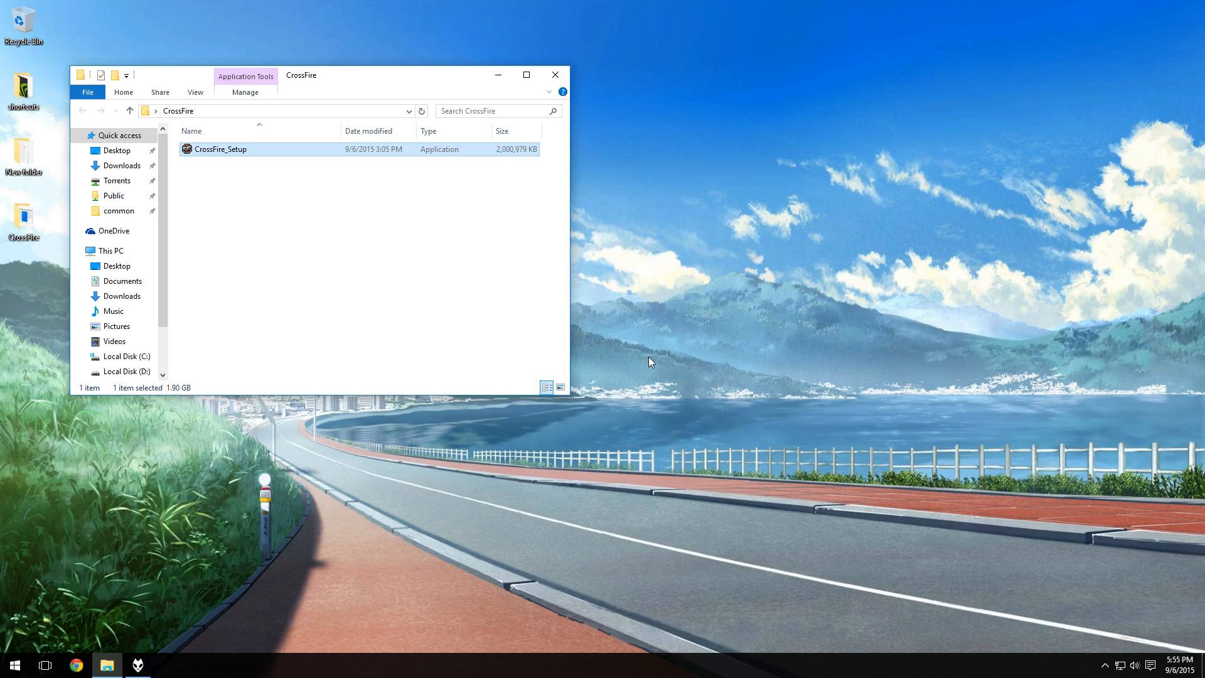
- Run CrossFire_Setup through the wizard to Finish, leaving a CrossFire desktop shortcut
double_click(221, 149)
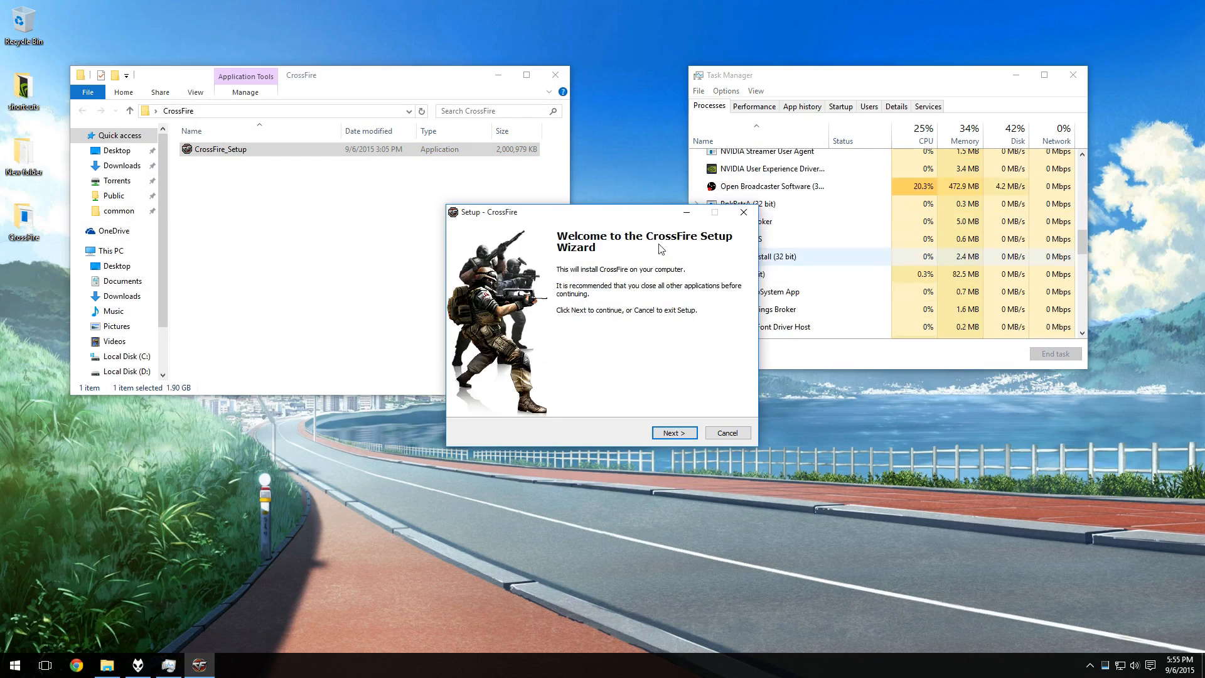
left_click(673, 432)
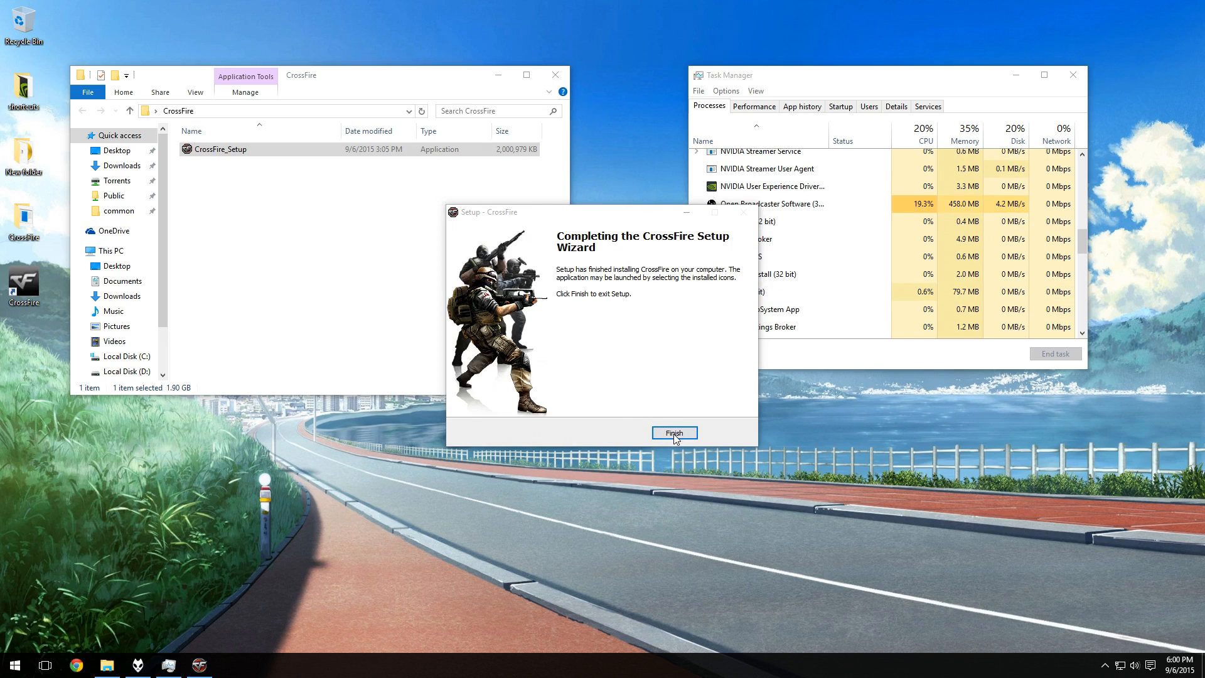
left_click(673, 434)
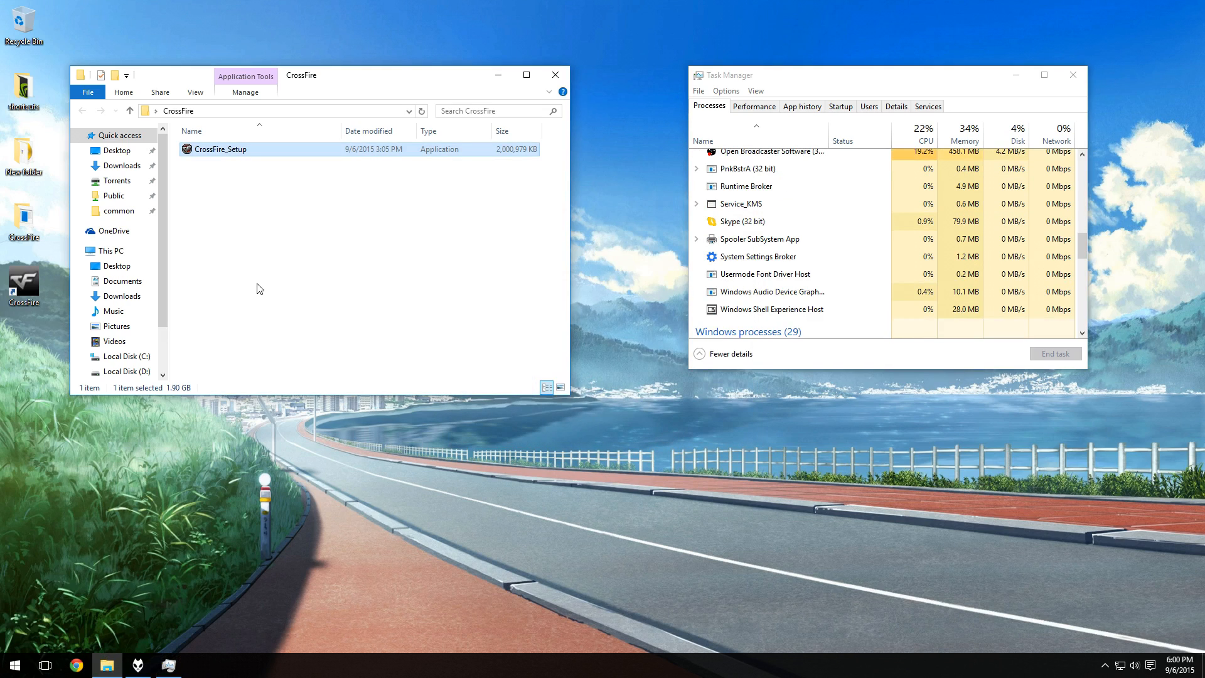
- Navigate to C: > Program Files (x86) > Z8Games > CrossFire game folder
left_click(128, 355)
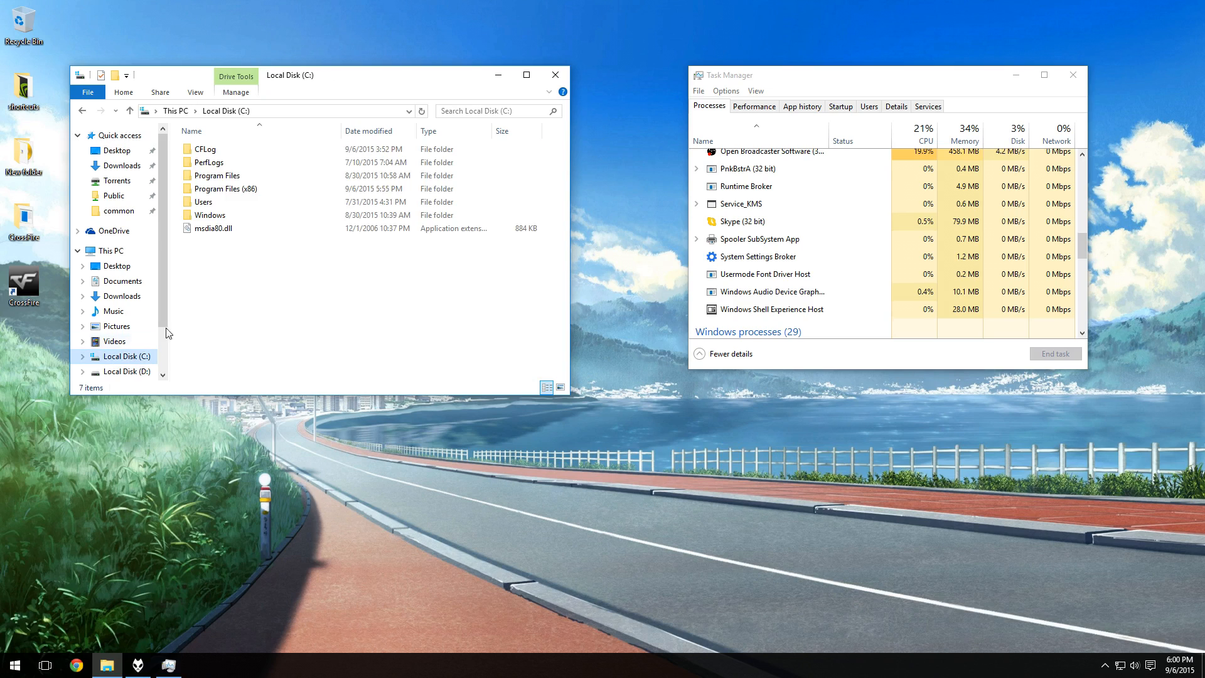
double_click(217, 176)
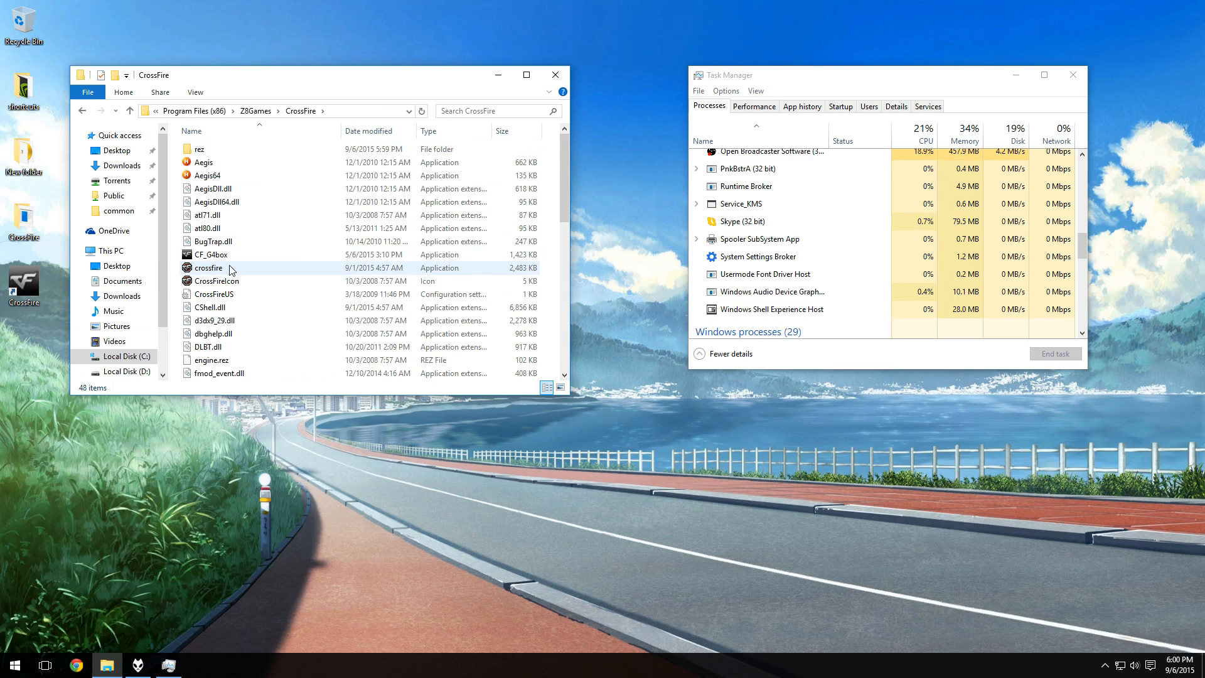
mouse_move(210, 255)
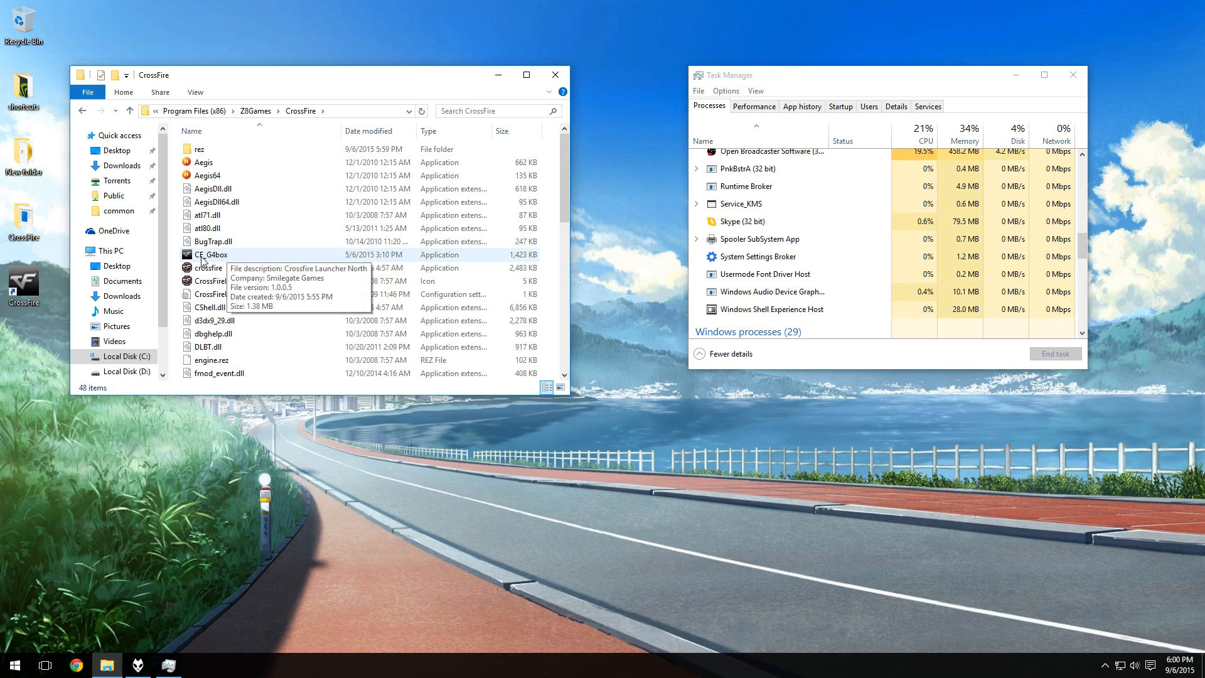
mouse_move(258, 277)
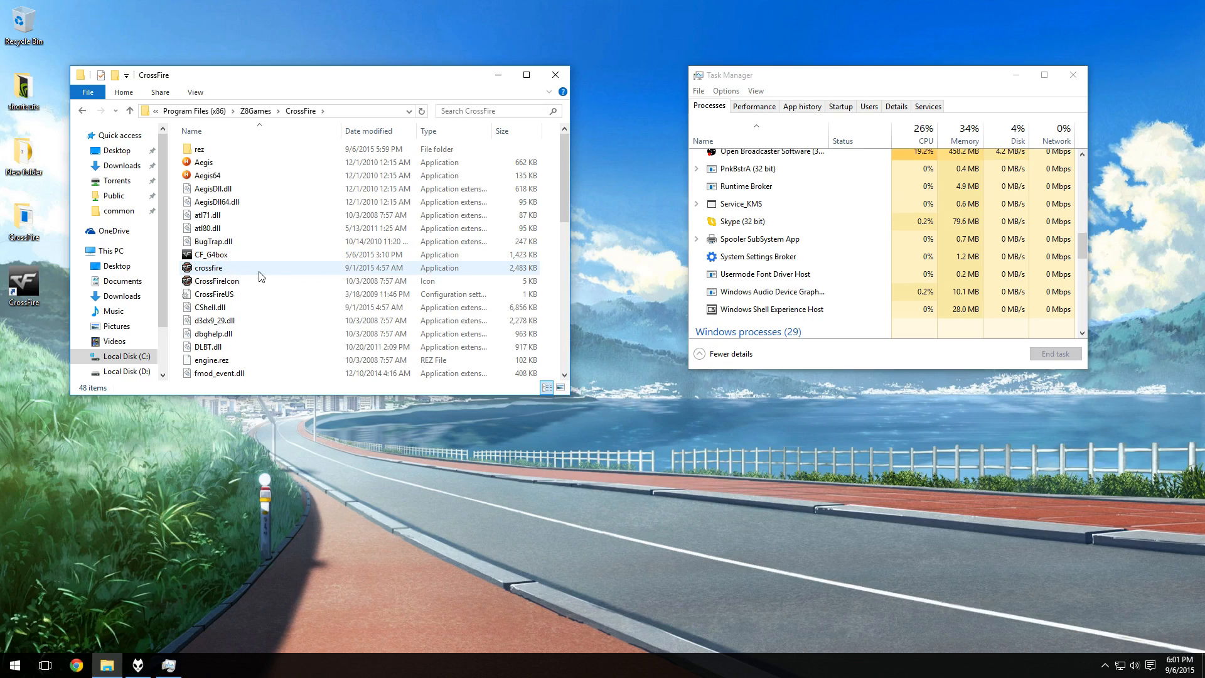
mouse_move(258, 272)
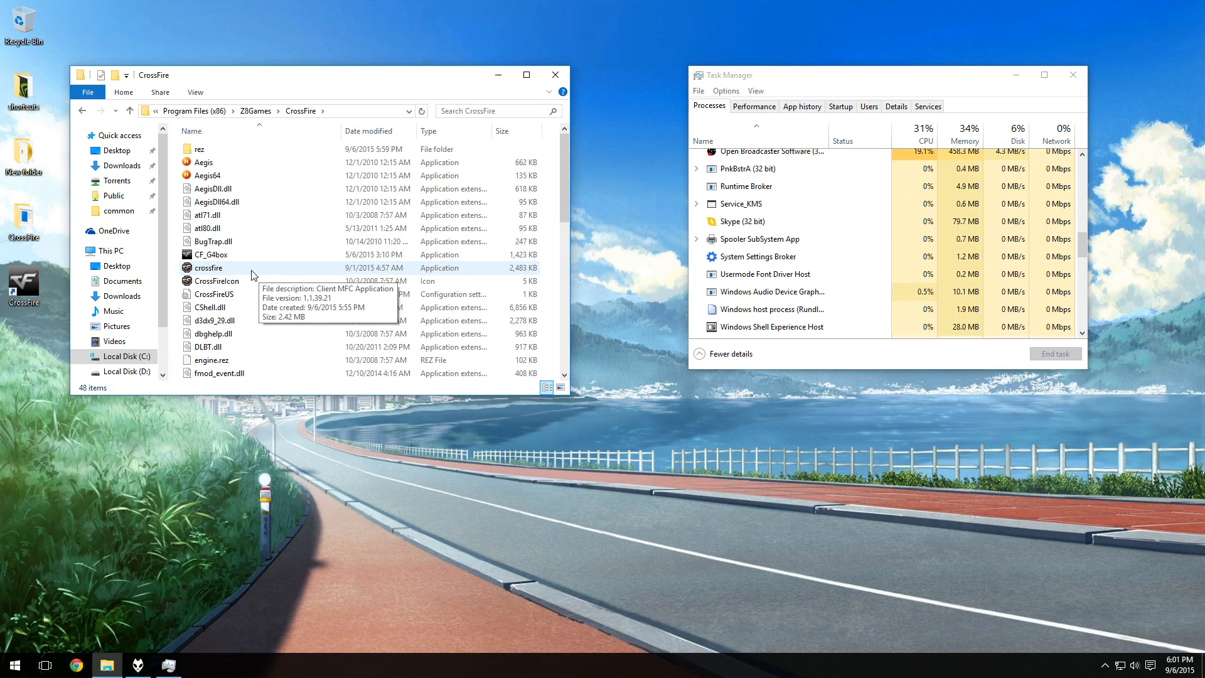
- Set the crossfire and CF_G4box game files to Windows 7 compatibility mode via Properties
right_click(216, 280)
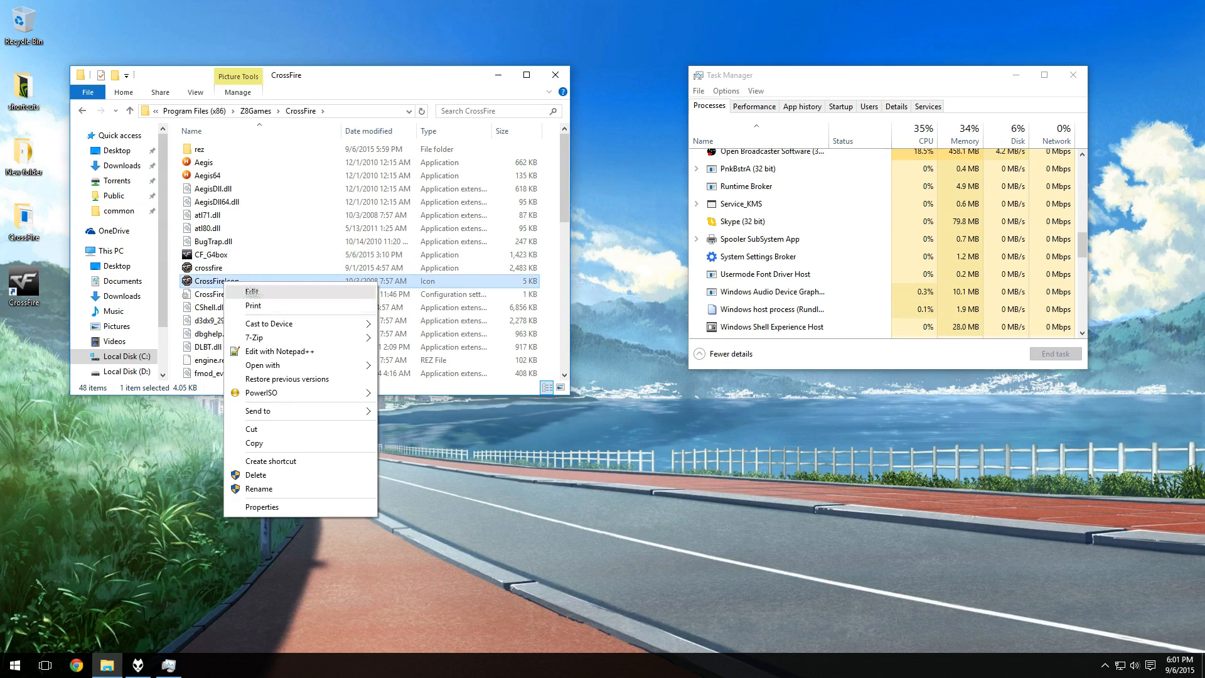
left_click(261, 506)
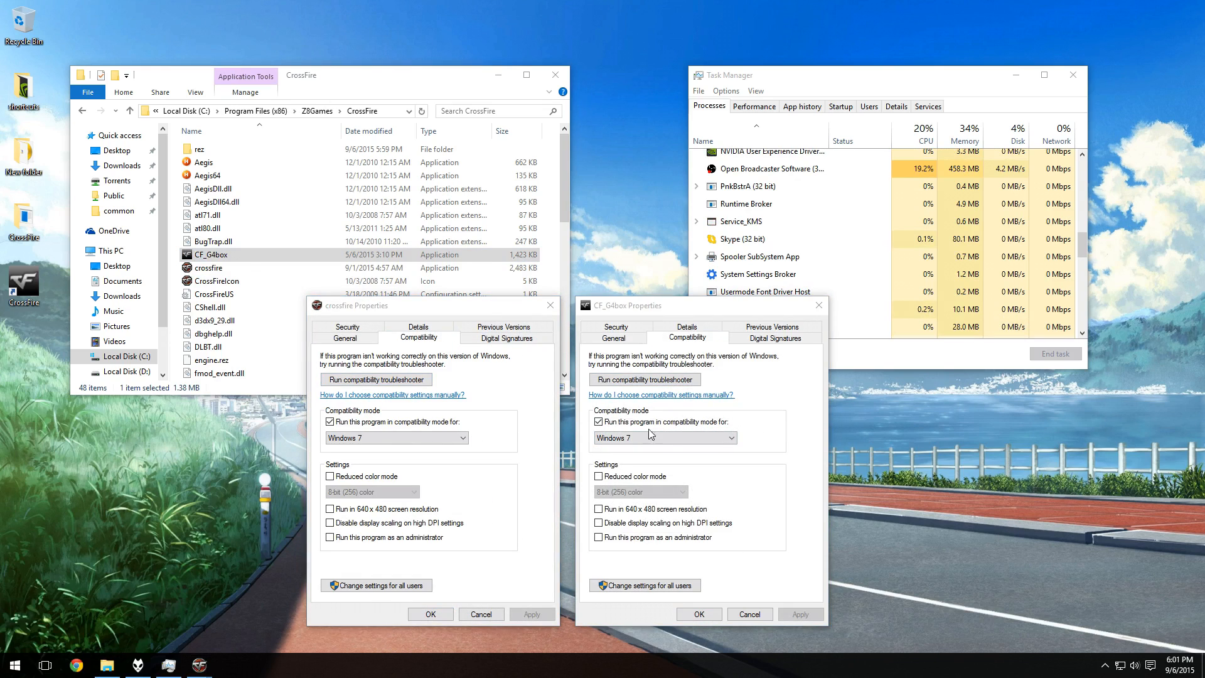
mouse_move(675, 453)
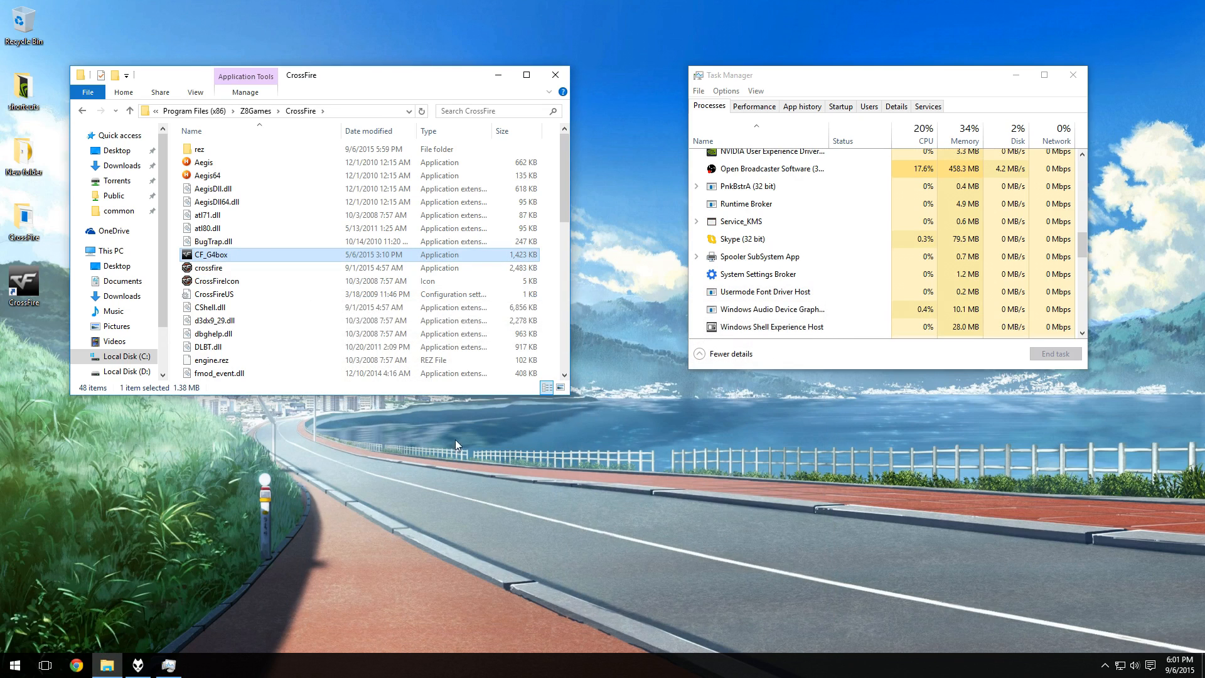
left_click(207, 268)
type("j")
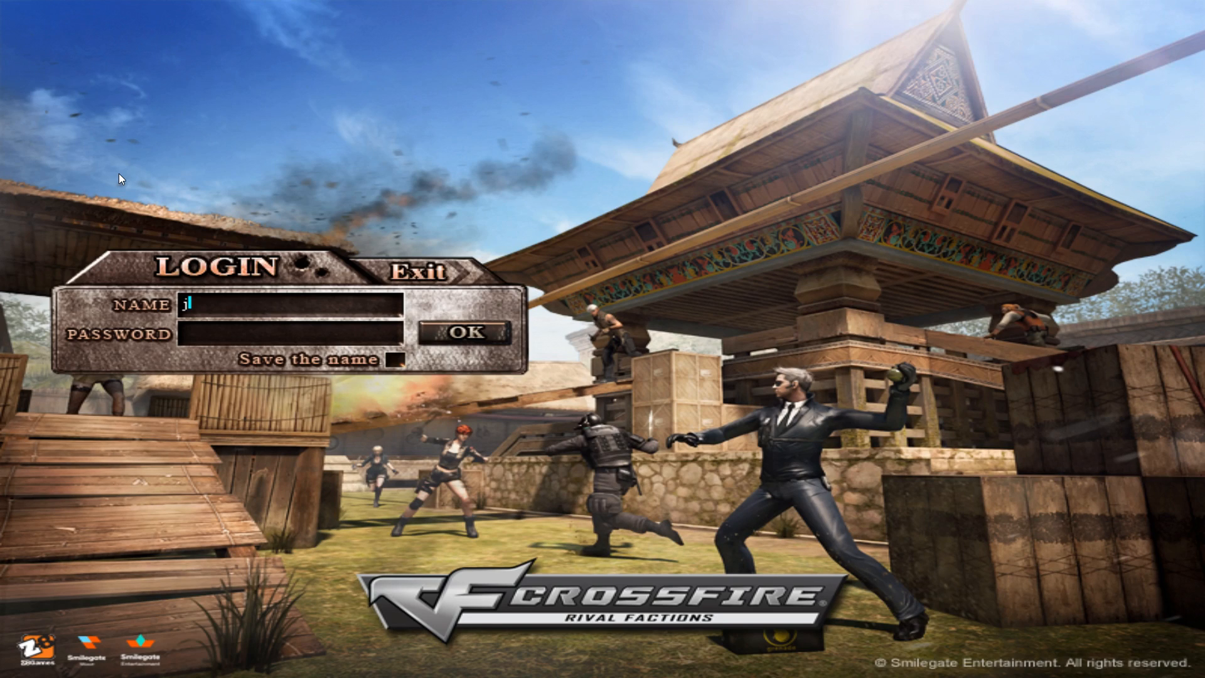
type("errickoh")
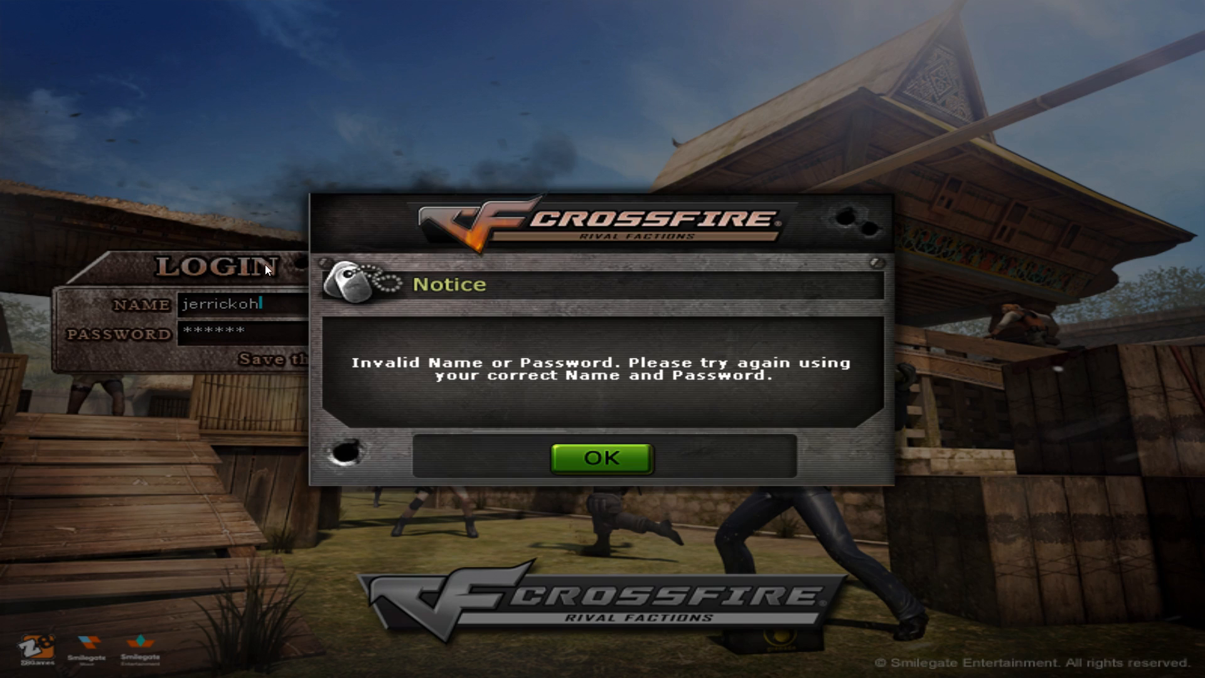
left_click(606, 458)
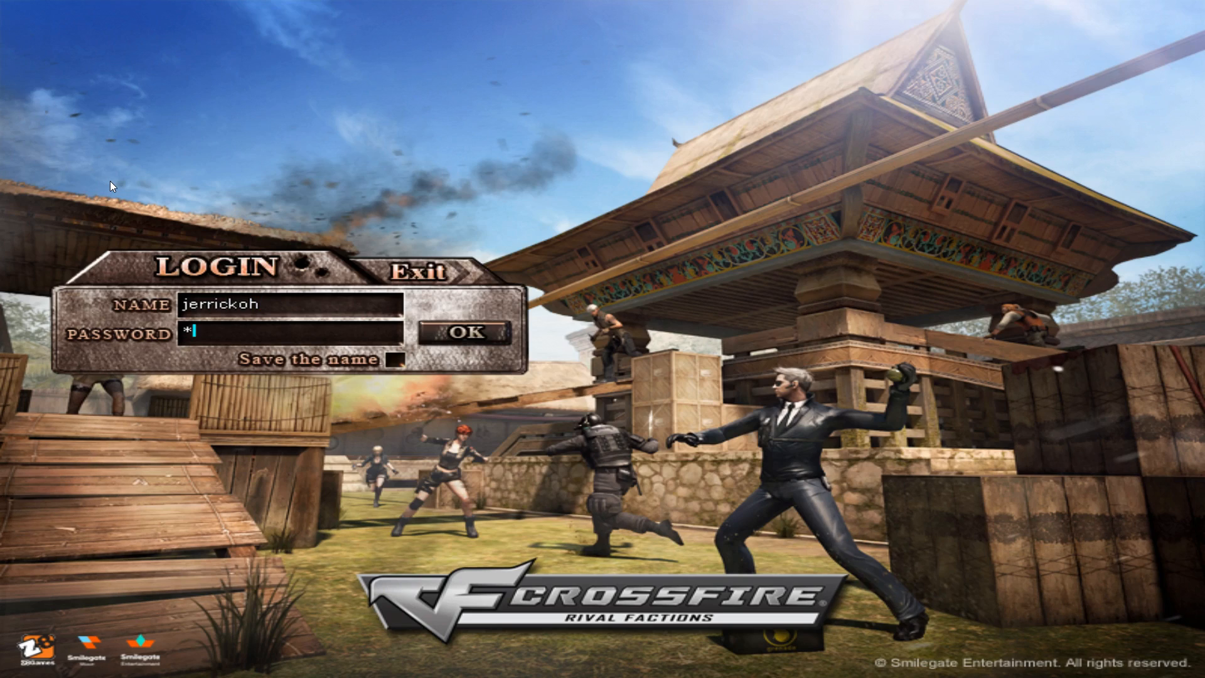
type("***")
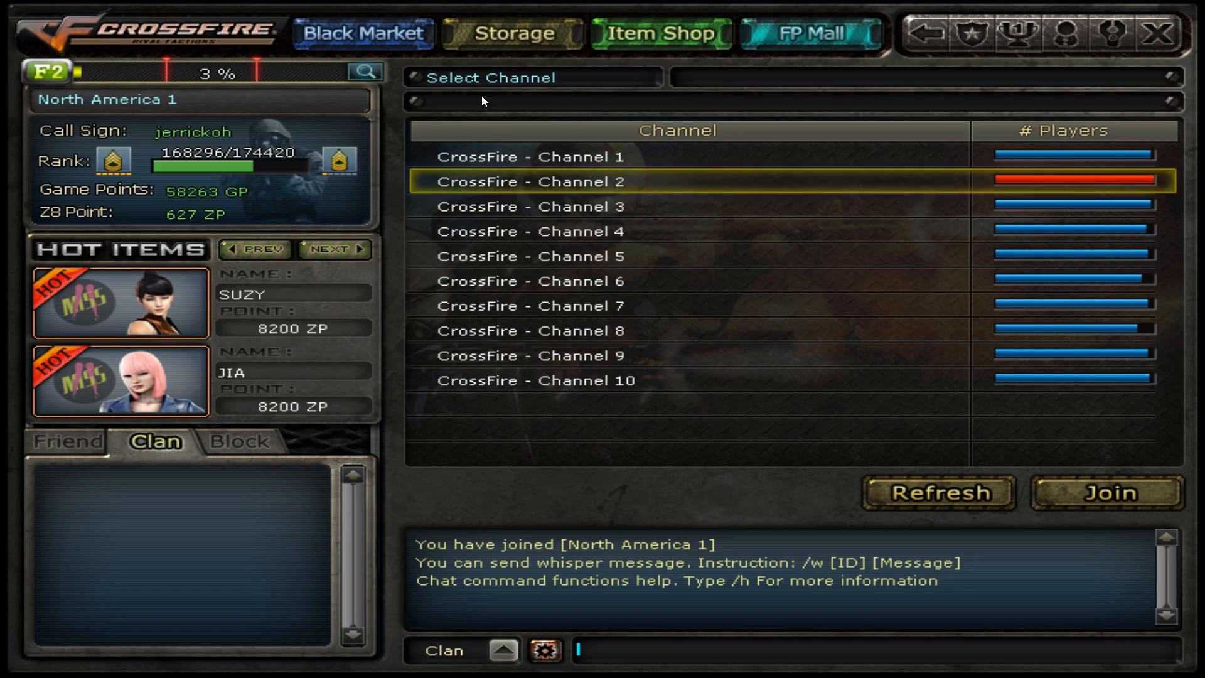
- Join CrossFire - Channel 1 on the North America 1 server from the channel list
left_click(530, 156)
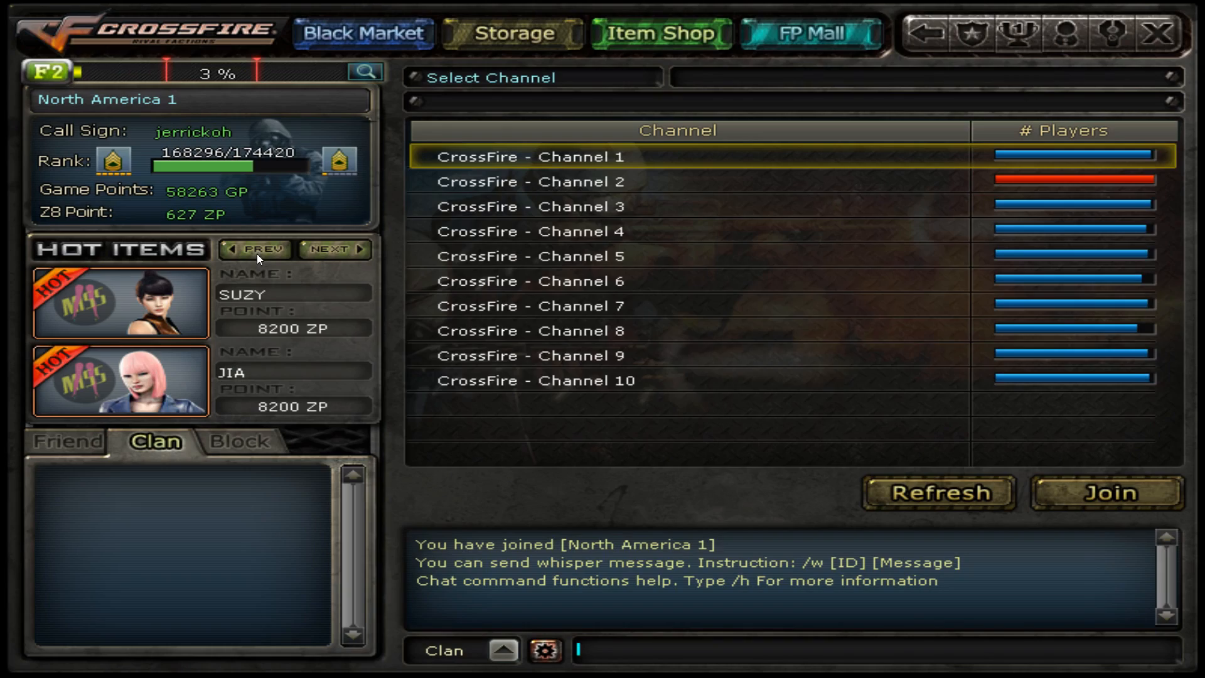
double_click(530, 232)
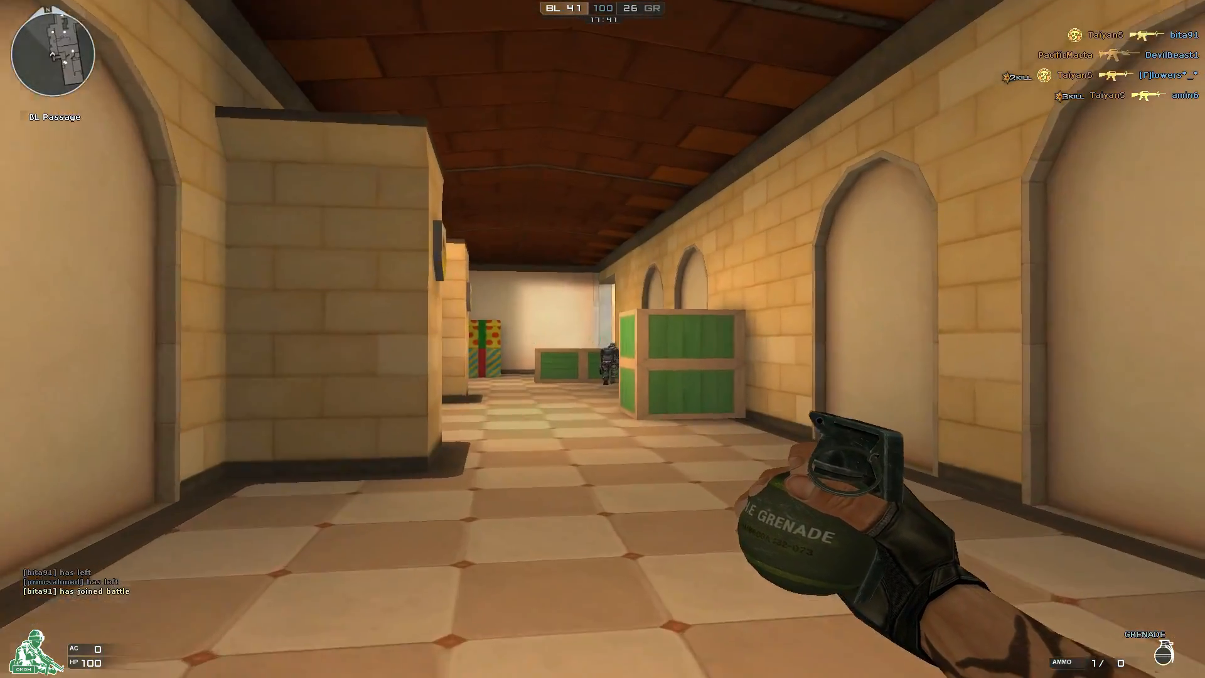
- Play the match, then quit it and confirm the exit penalty notice
left_click(603, 339)
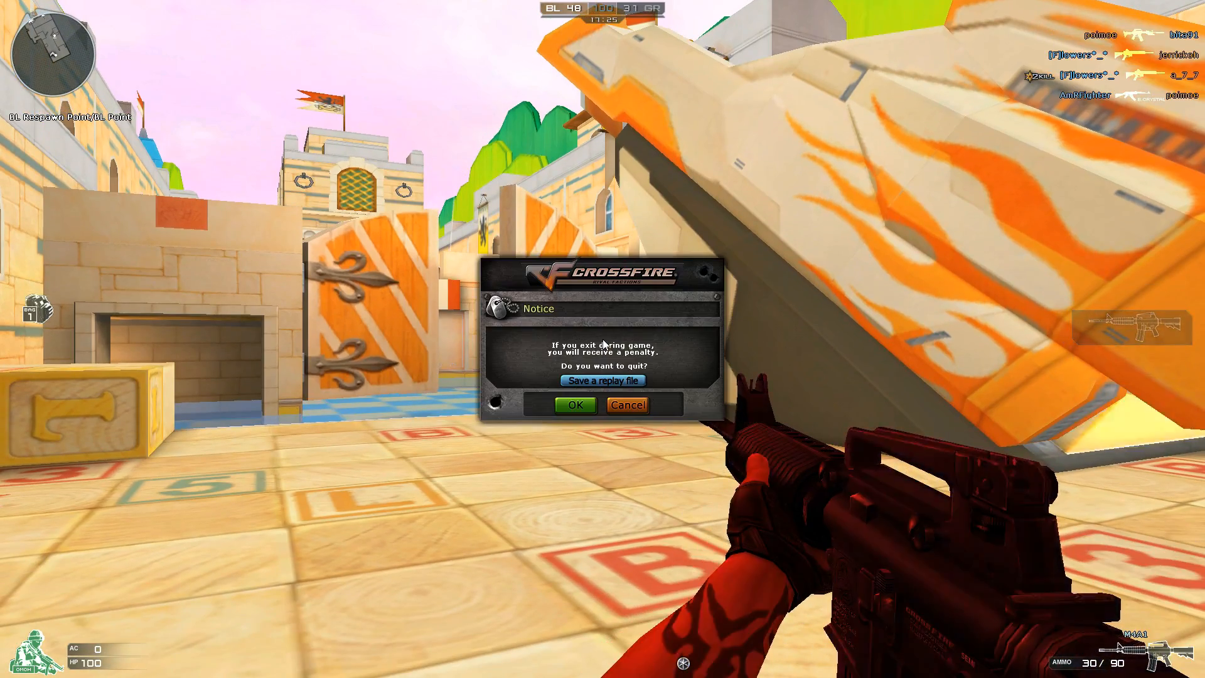
left_click(574, 405)
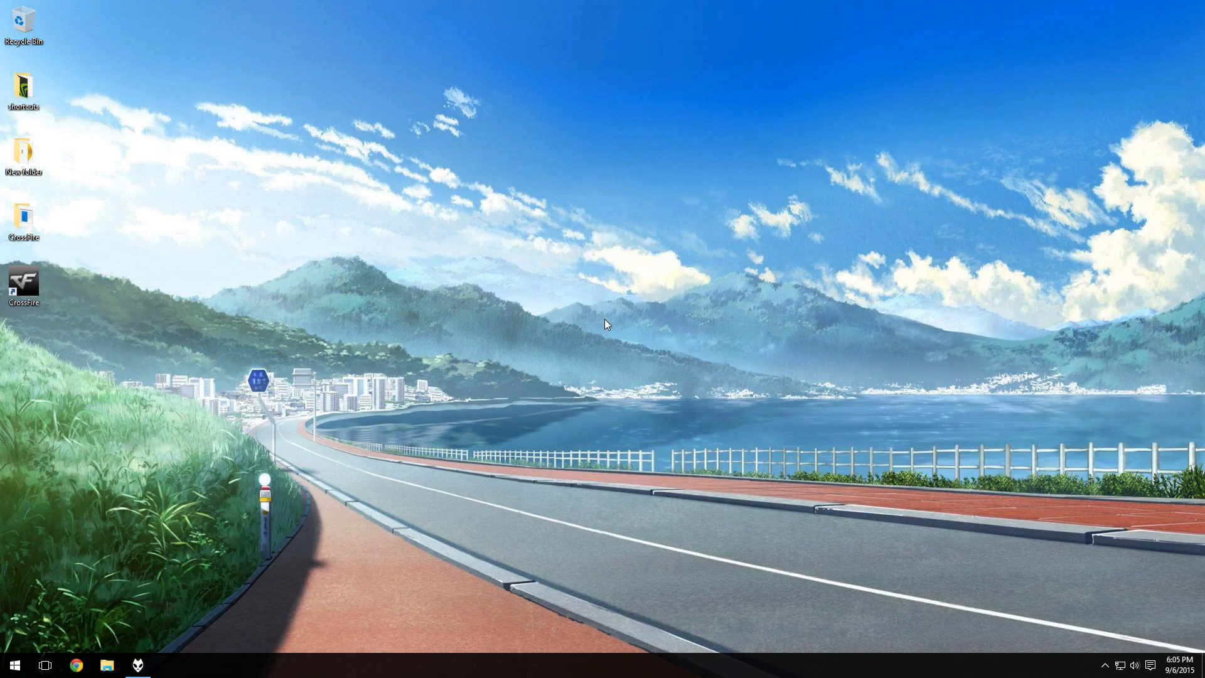
mouse_move(609, 331)
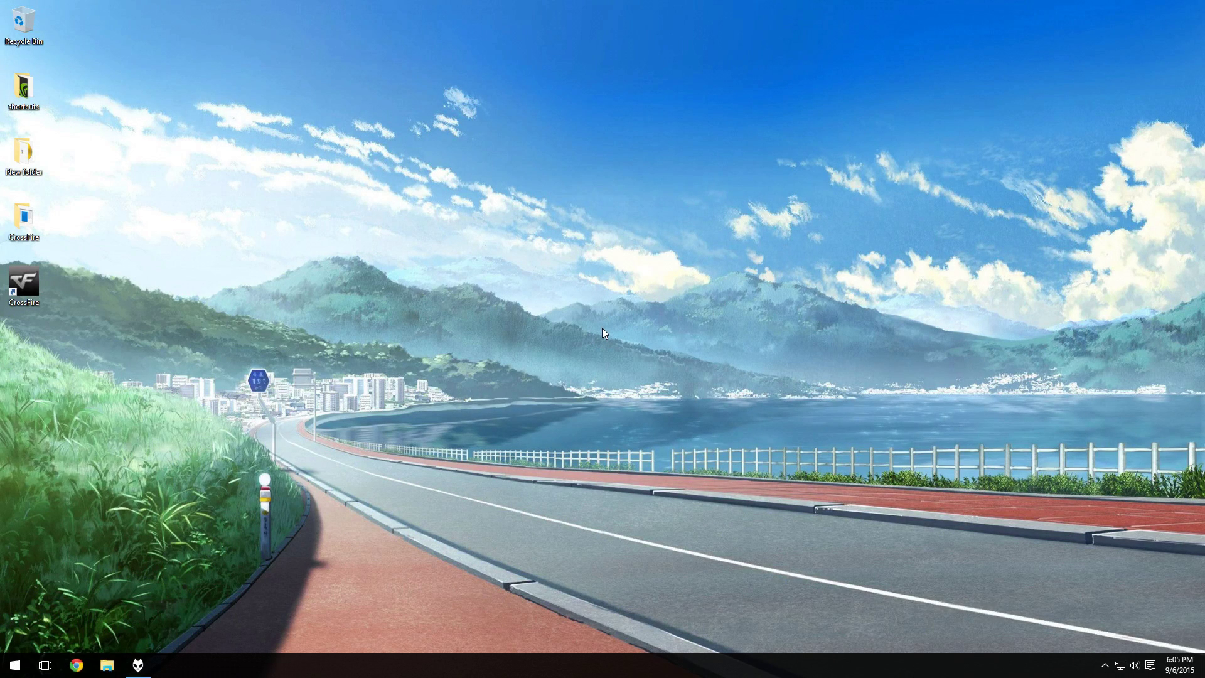